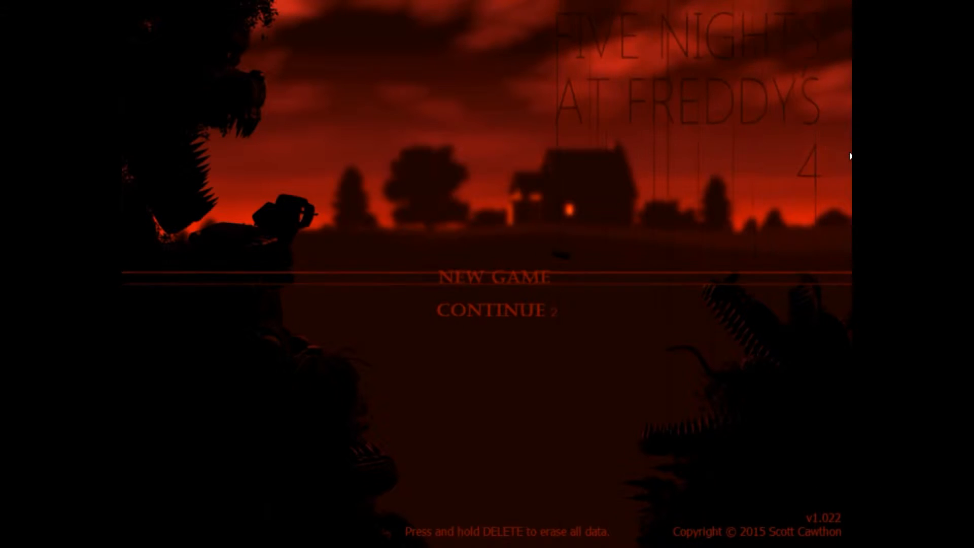
pyautogui.moveTo(651, 262)
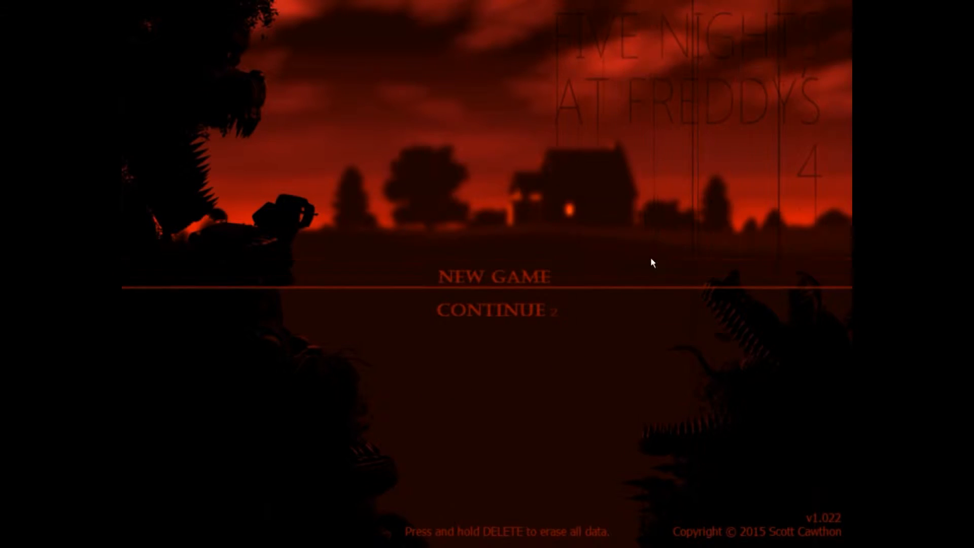
pyautogui.click(493, 310)
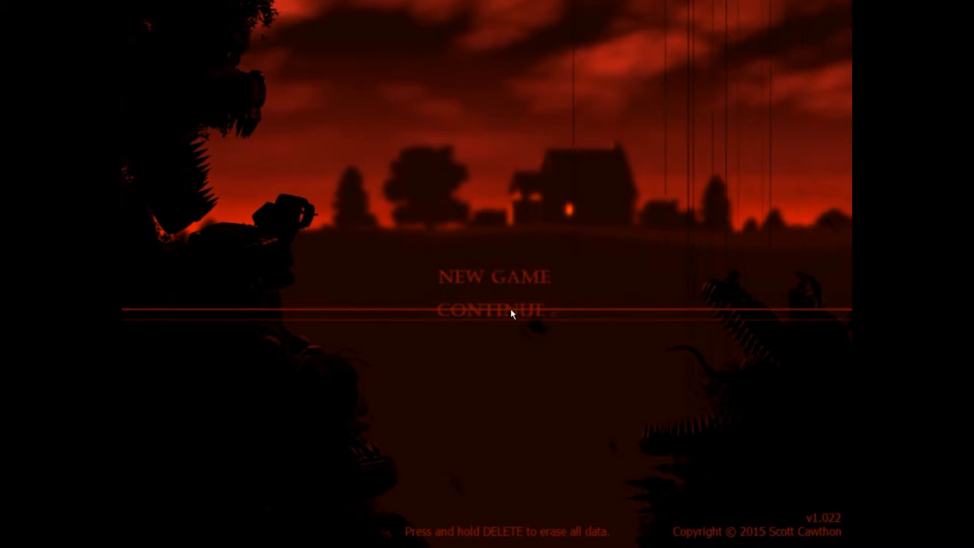
pyautogui.click(494, 310)
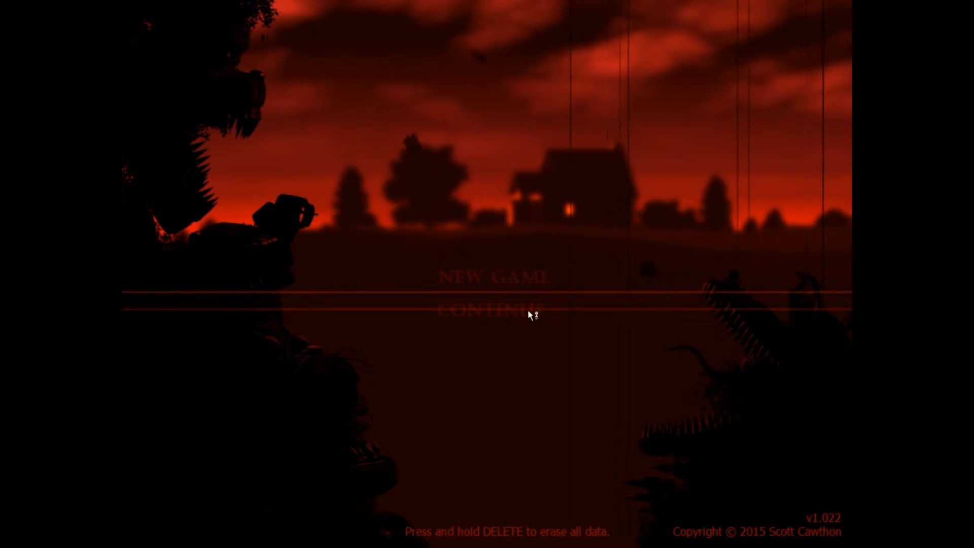
pyautogui.click(489, 309)
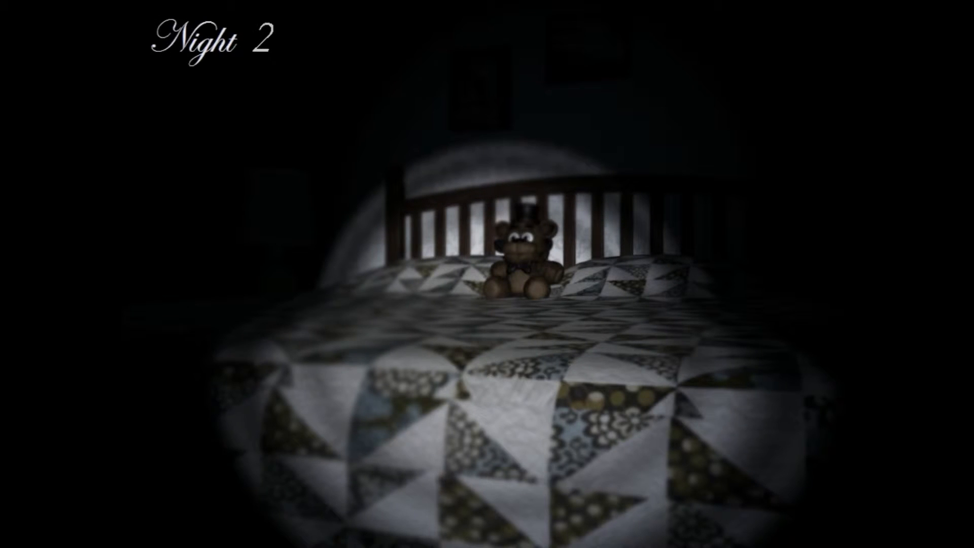